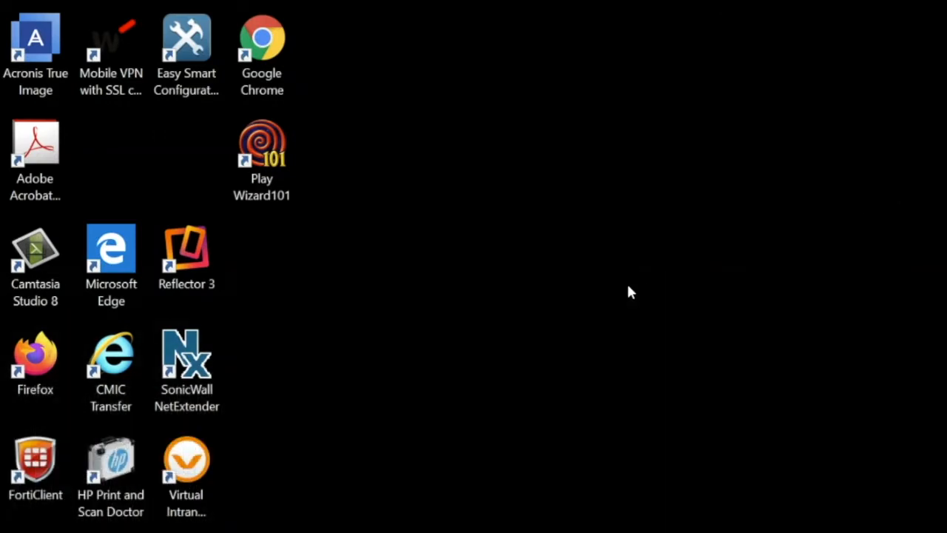
pyautogui.moveTo(34, 355)
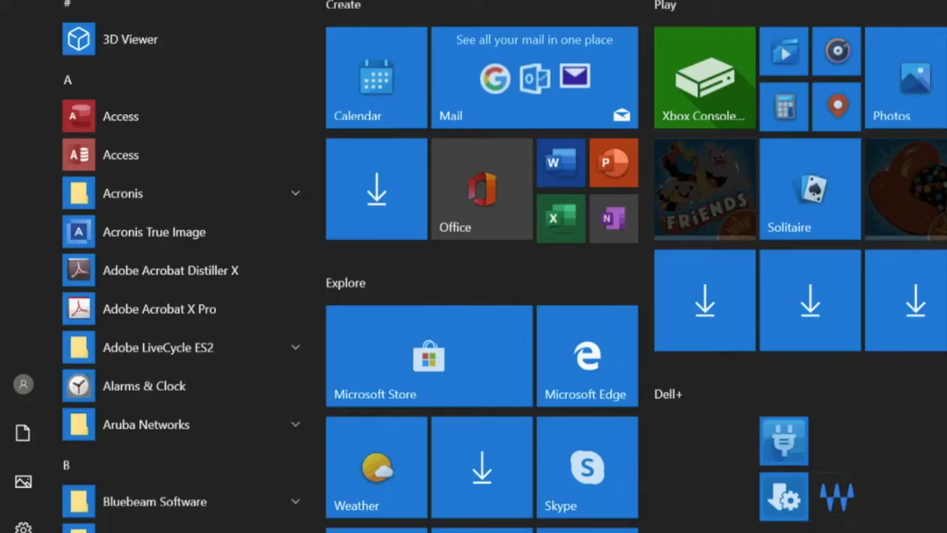
# Step: Launch gpedit, dismiss the Group Policy Error, and close the empty editor window
pyautogui.write('gpedi')
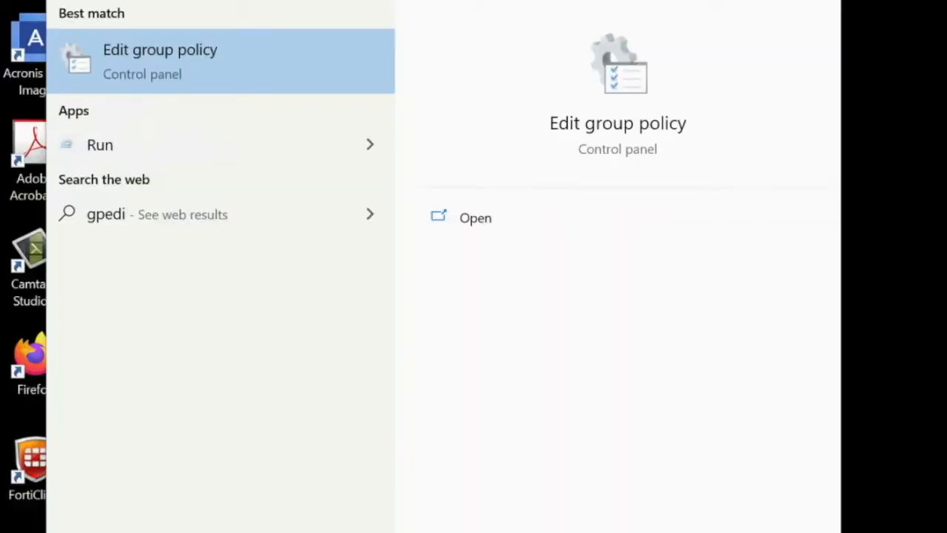
pyautogui.click(159, 60)
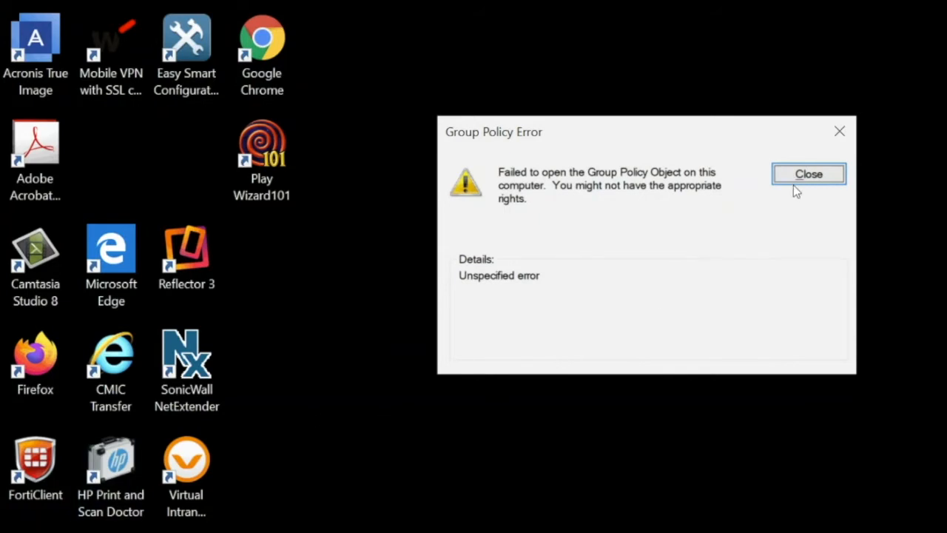
pyautogui.click(809, 173)
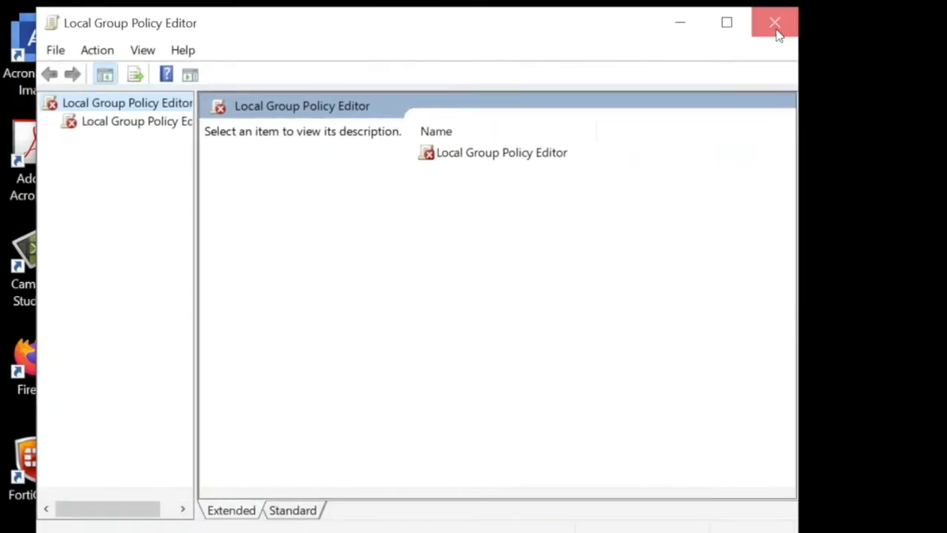
pyautogui.click(773, 21)
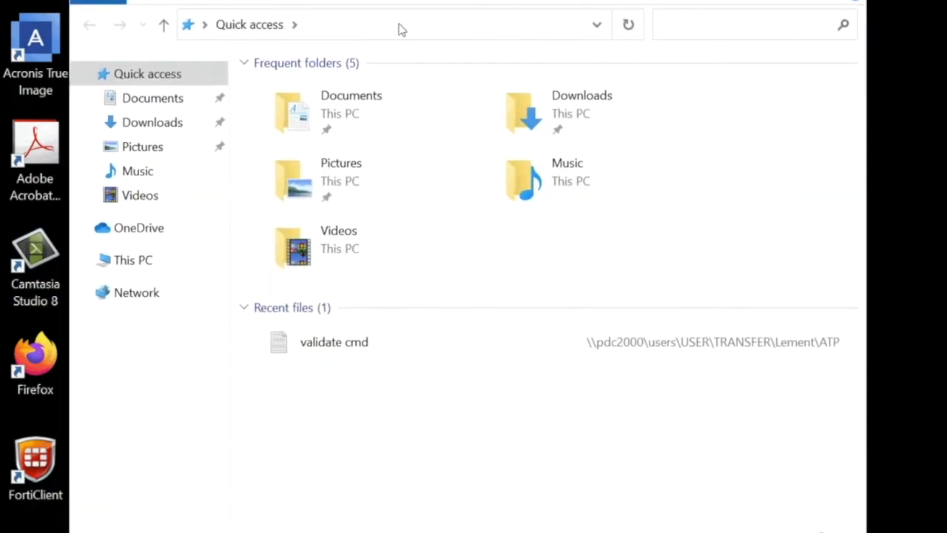
# Step: Navigate from This PC through OS (C:) and Windows into System32
pyautogui.click(400, 24)
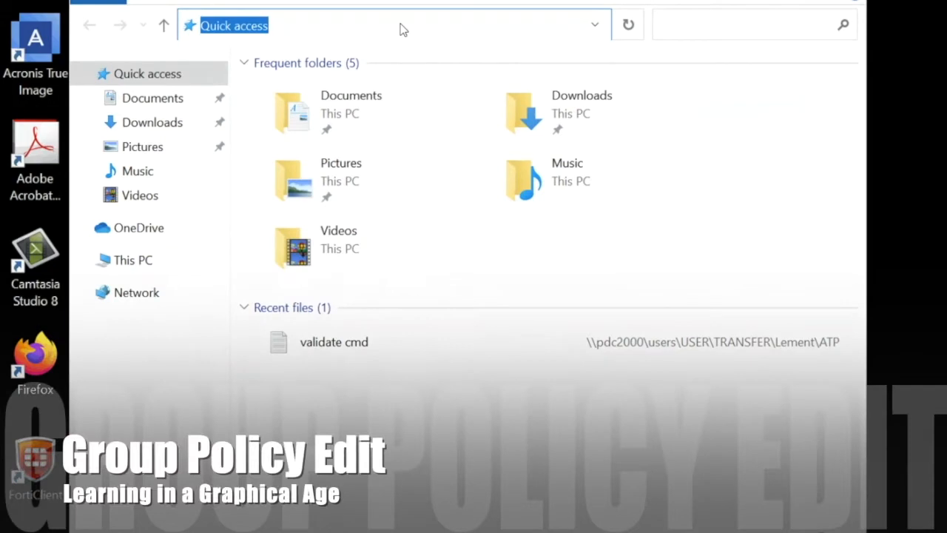
pyautogui.moveTo(466, 35)
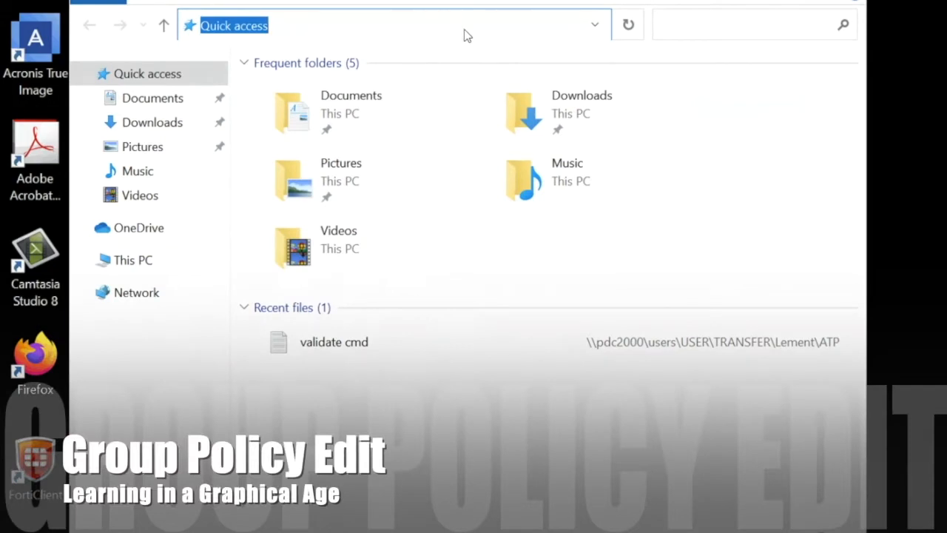
pyautogui.click(133, 260)
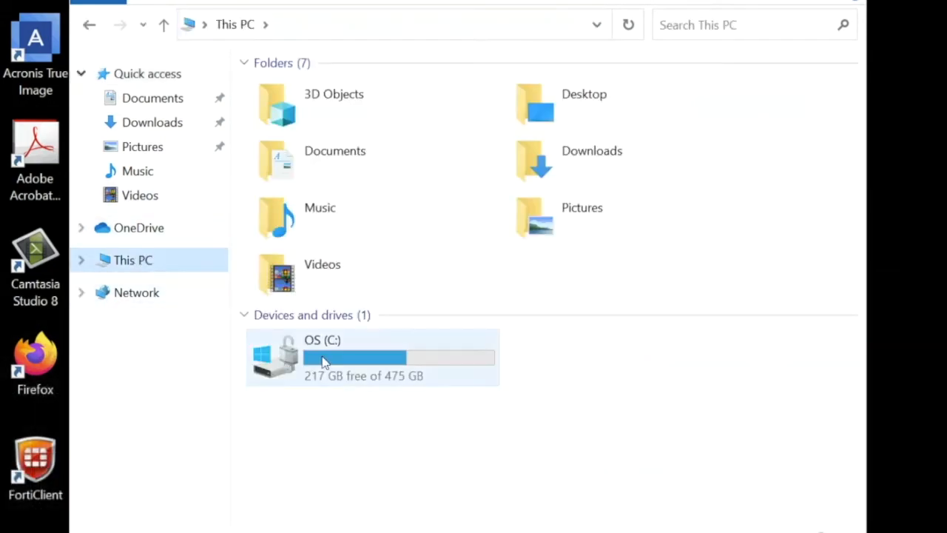
pyautogui.doubleClick(321, 357)
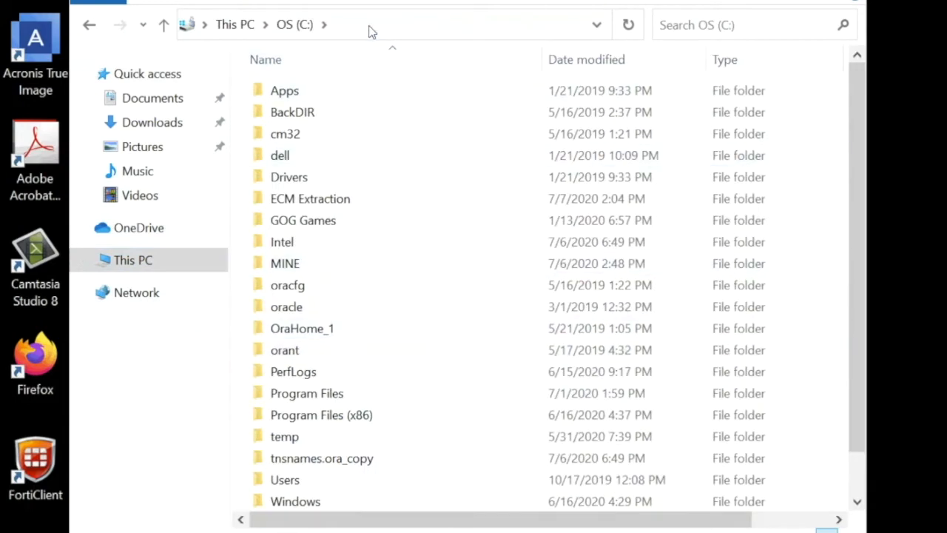
pyautogui.moveTo(434, 25)
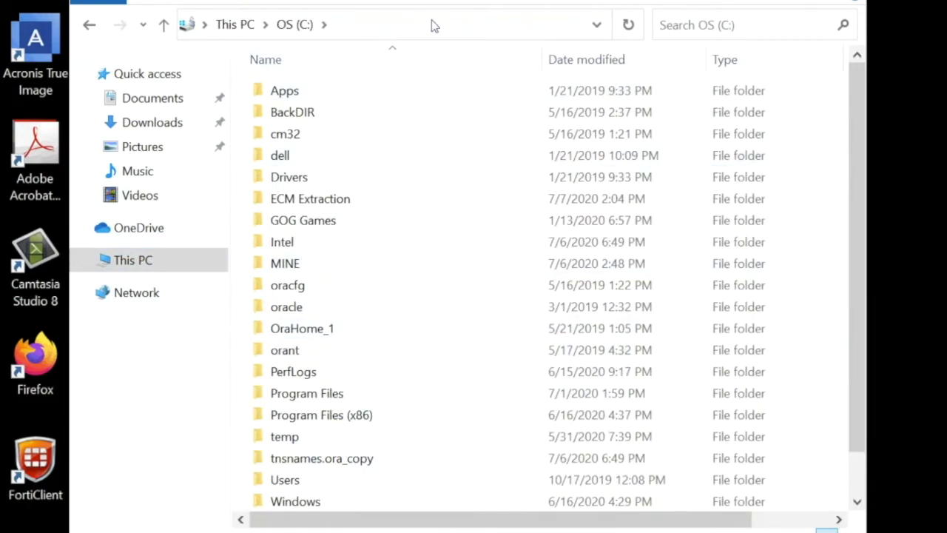
pyautogui.click(295, 501)
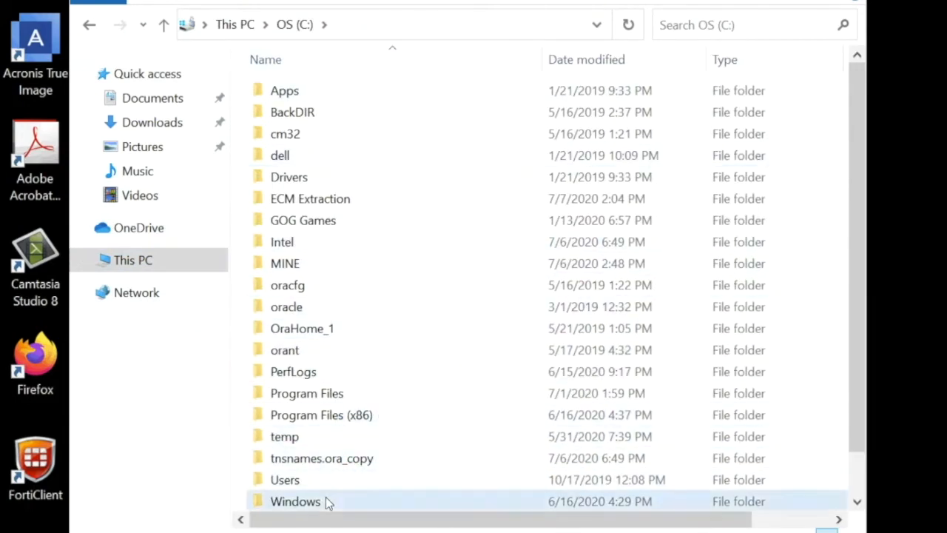
pyautogui.doubleClick(294, 500)
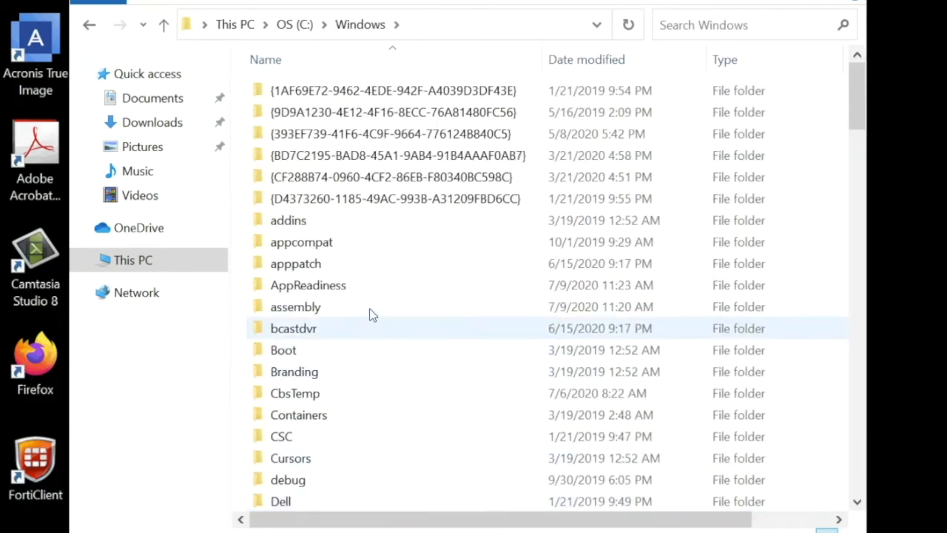
pyautogui.scroll(-3)
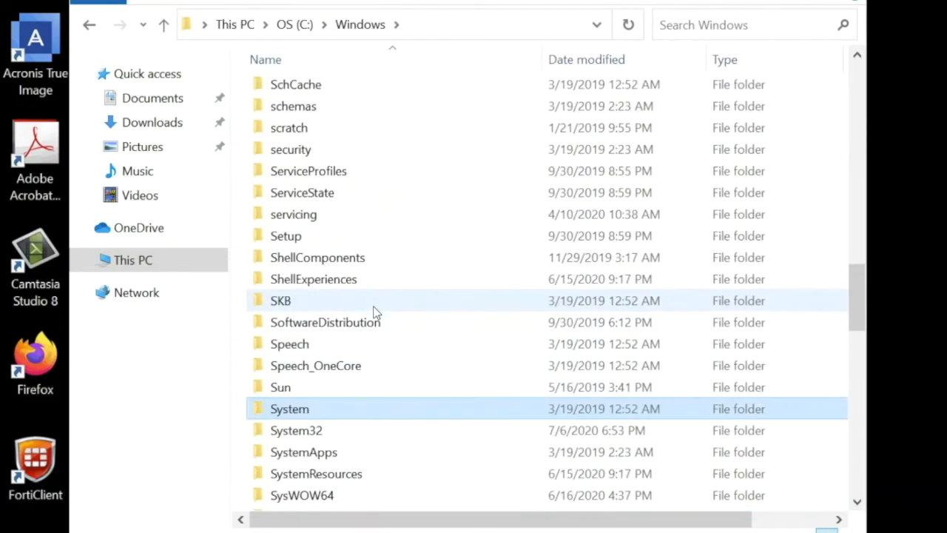
pyautogui.doubleClick(296, 430)
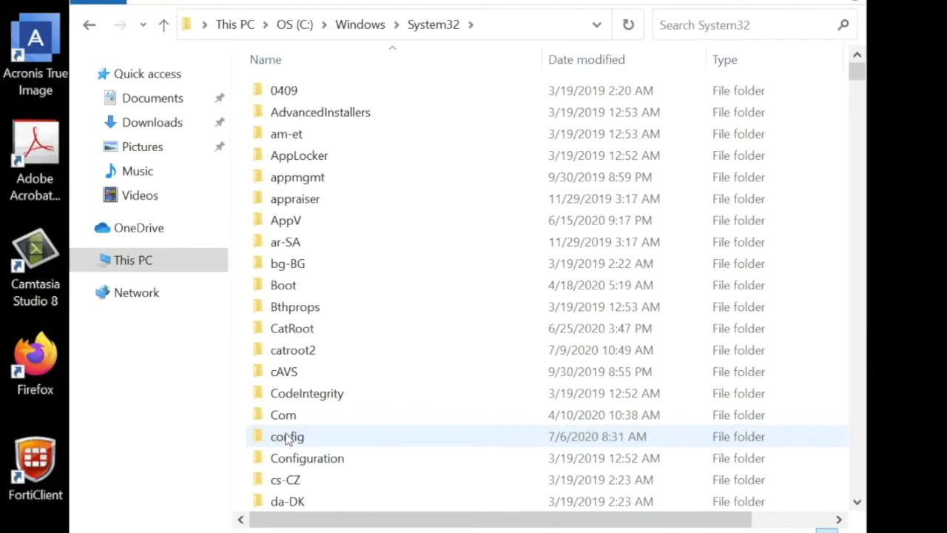
pyautogui.scroll(-3)
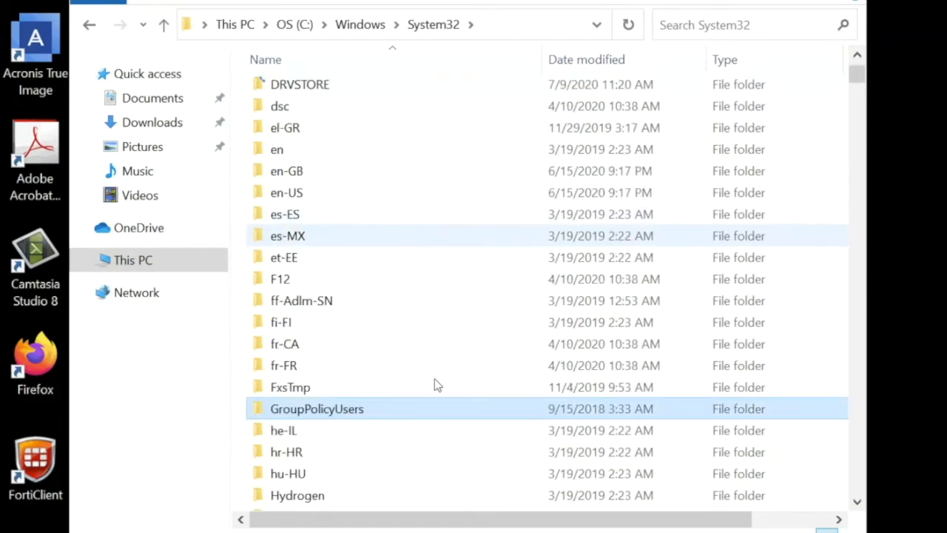
pyautogui.moveTo(426, 352)
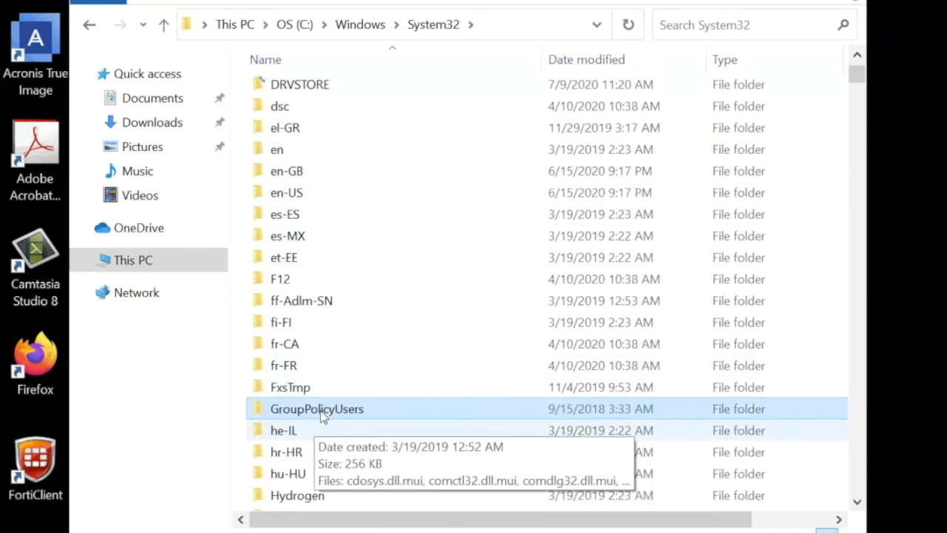
pyautogui.moveTo(296, 414)
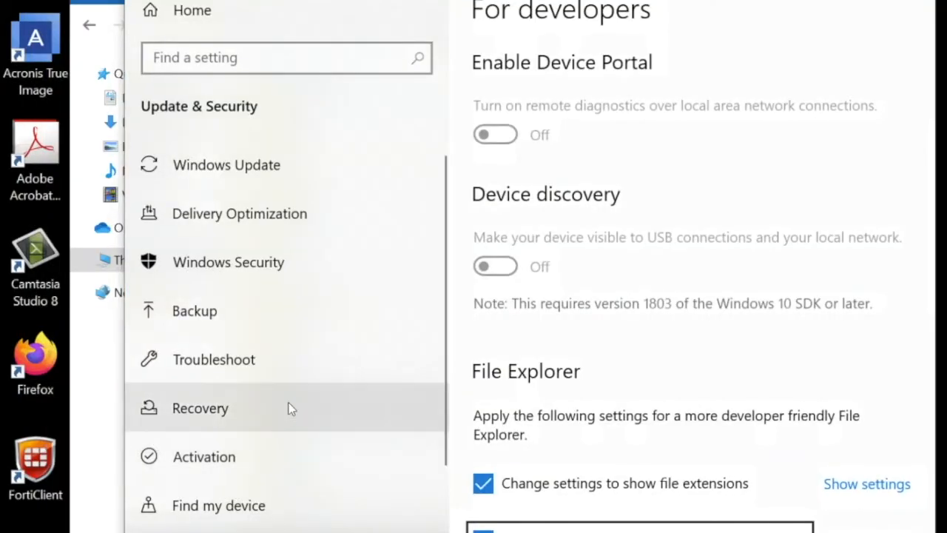
# Step: Launch Control Panel from a Start search for 'cnt'
pyautogui.scroll(-3)
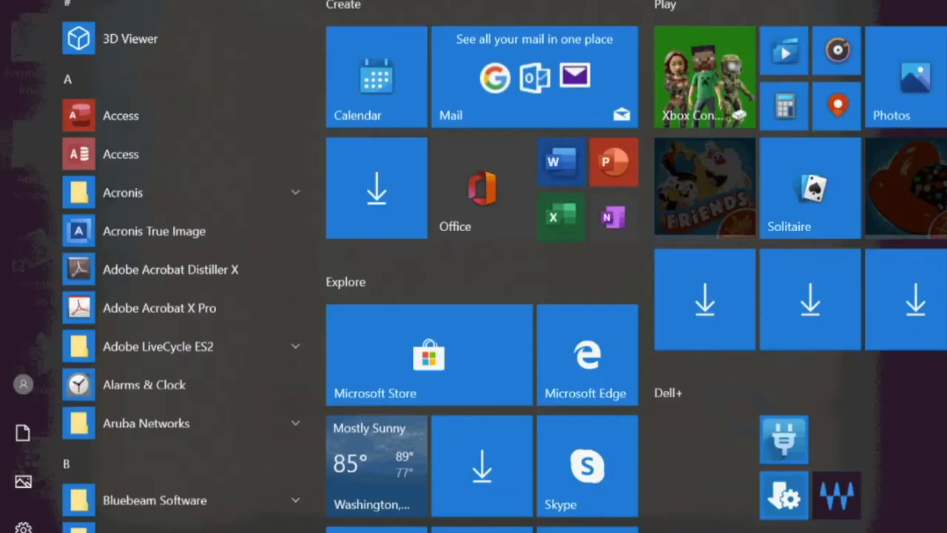
pyautogui.write('cnt')
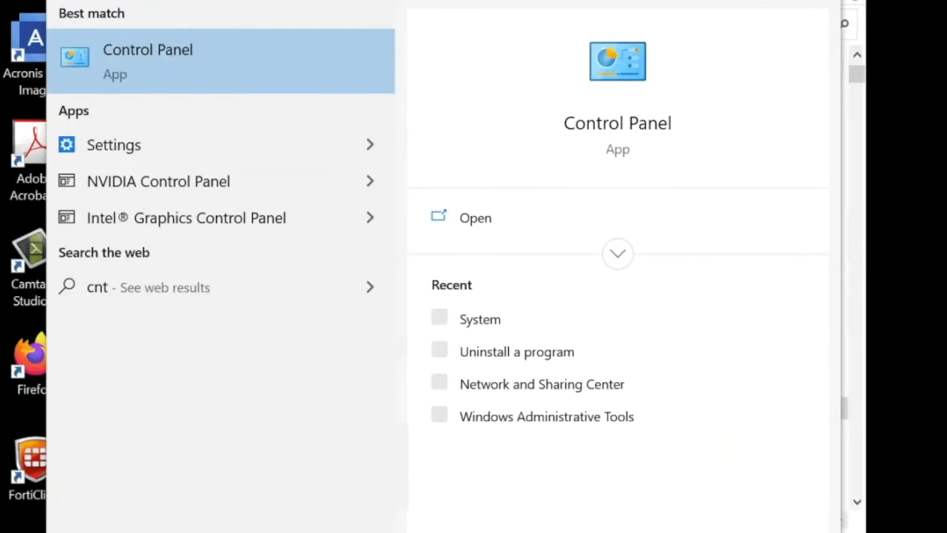
pyautogui.press('BackSpace')
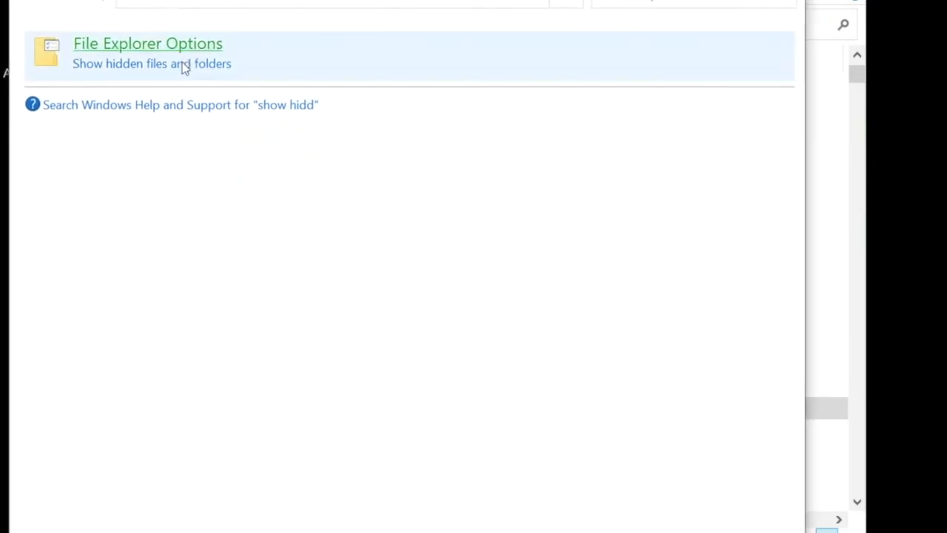
# Step: Set File Explorer Options to show hidden files, folders, and drives, and apply
pyautogui.click(148, 43)
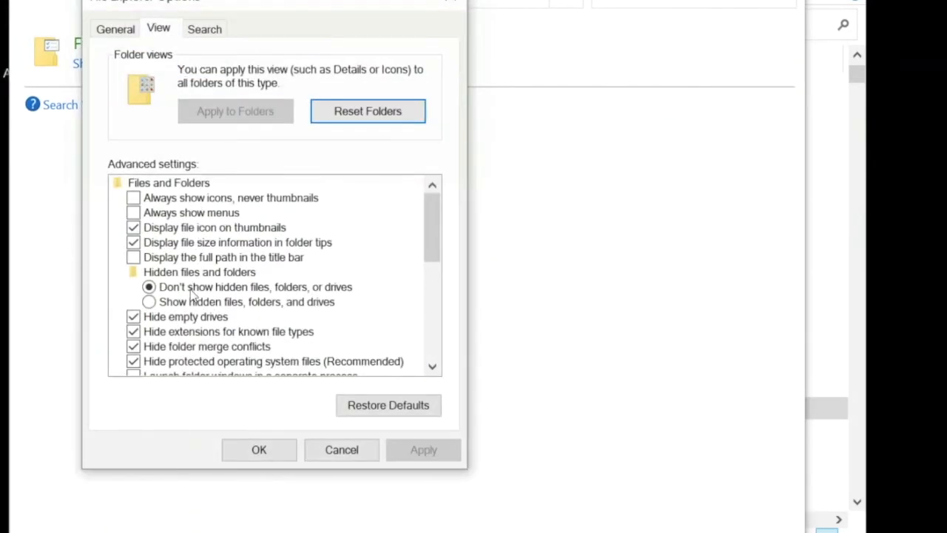
pyautogui.click(149, 302)
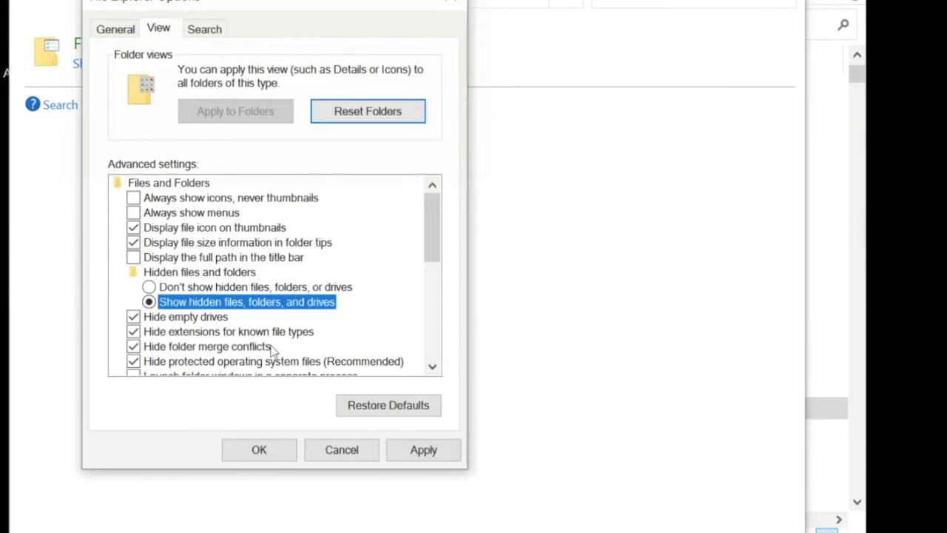
pyautogui.click(423, 449)
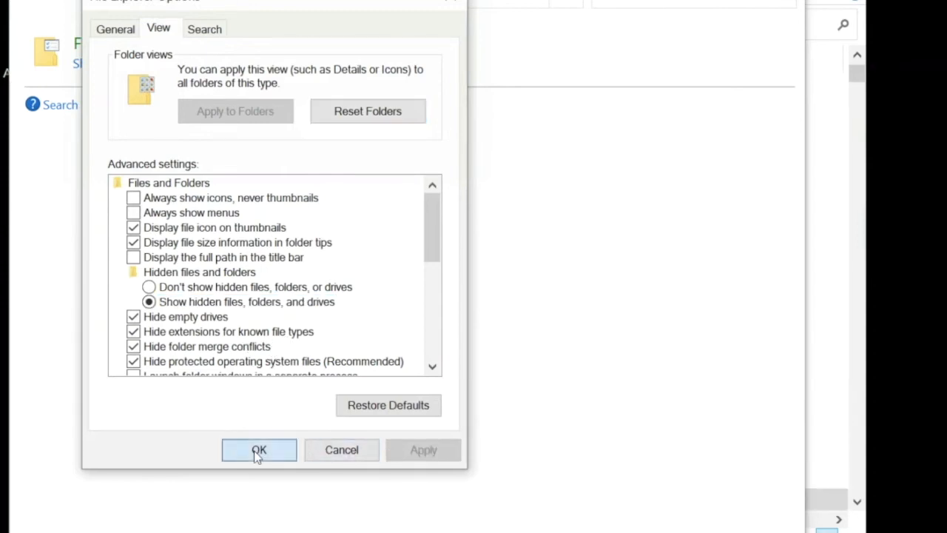
pyautogui.click(258, 450)
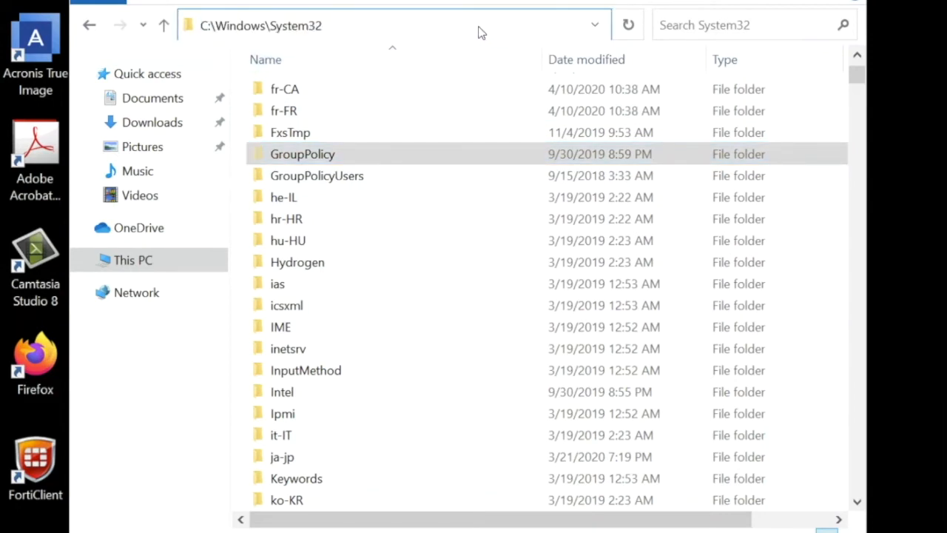
# Step: Go to C:\Windows\System32\GroupPolicy via the address bar suggestion 'grou'
pyautogui.click(384, 25)
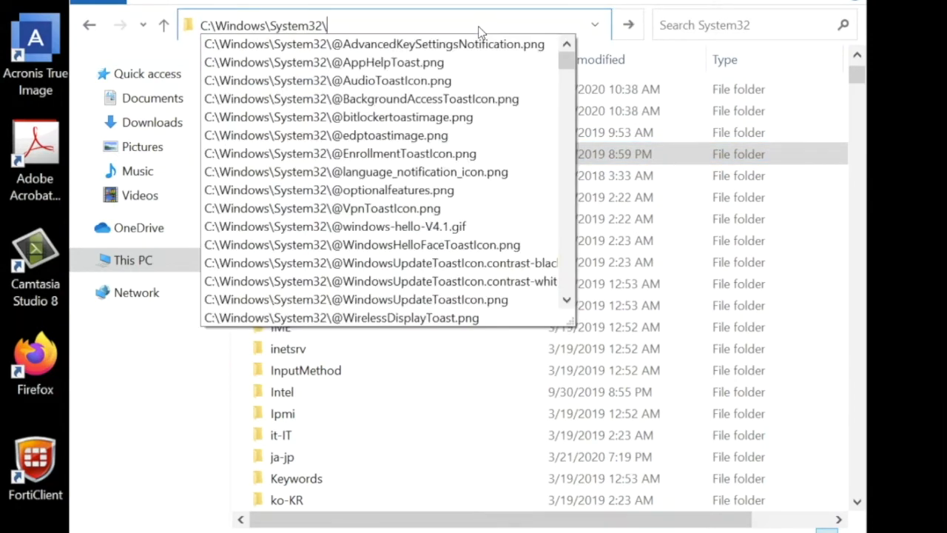
pyautogui.write('grou')
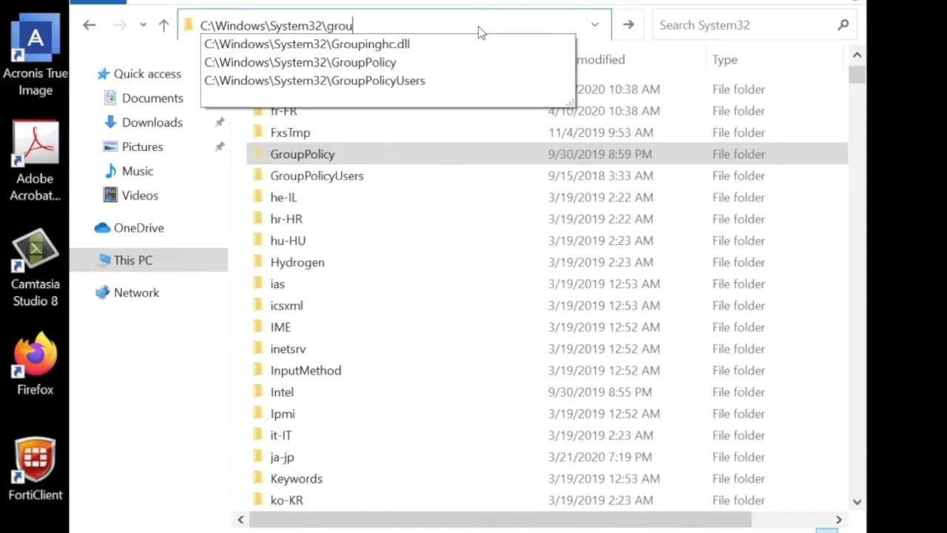
pyautogui.moveTo(368, 70)
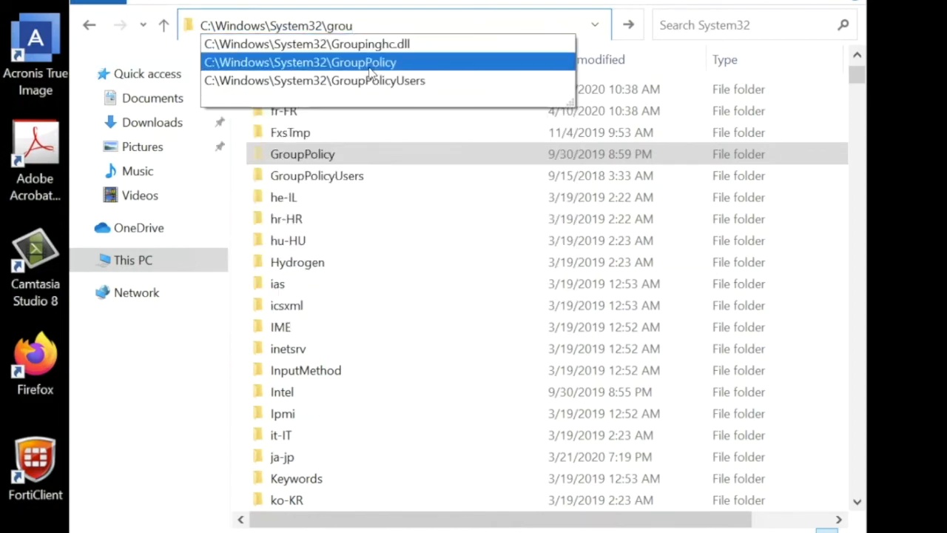
pyautogui.click(299, 62)
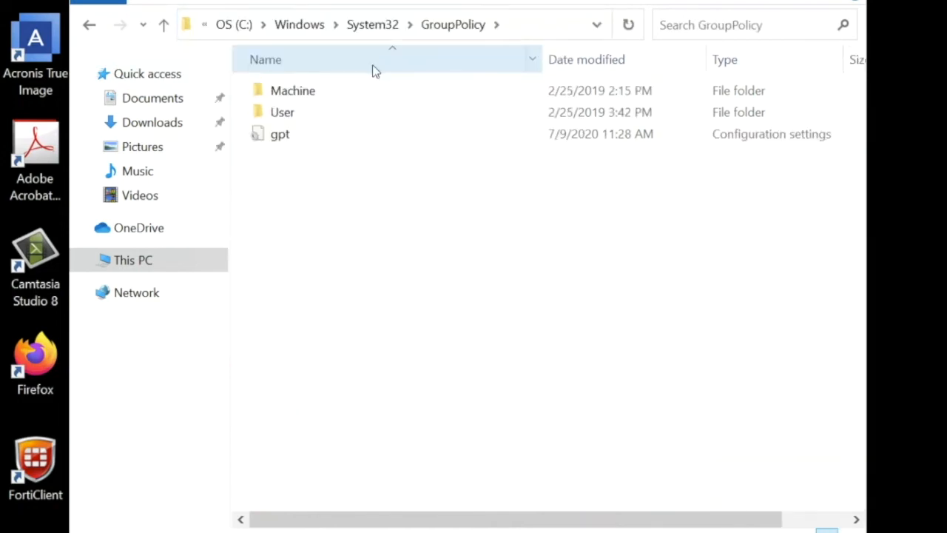
pyautogui.click(292, 90)
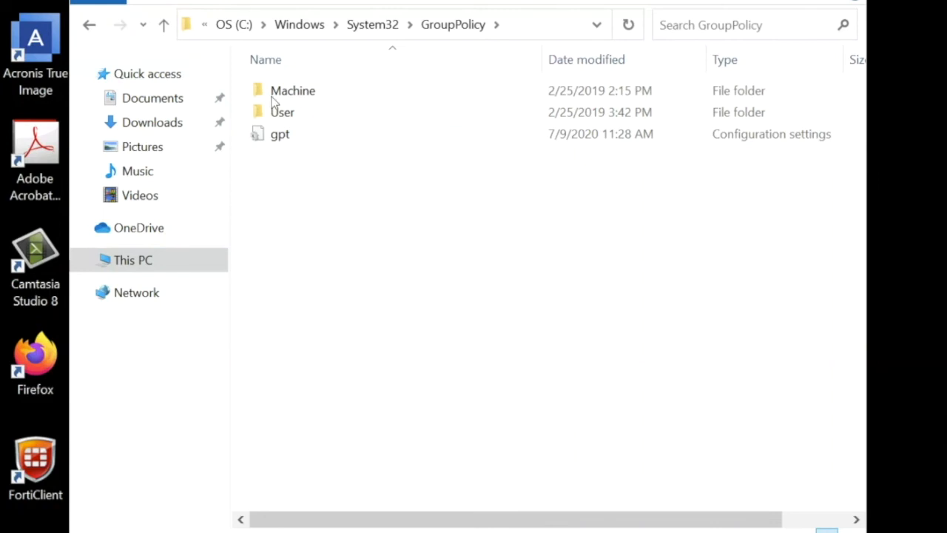
# Step: Edit the Machine folder's name to 'Machine.old1'
pyautogui.rightClick(292, 90)
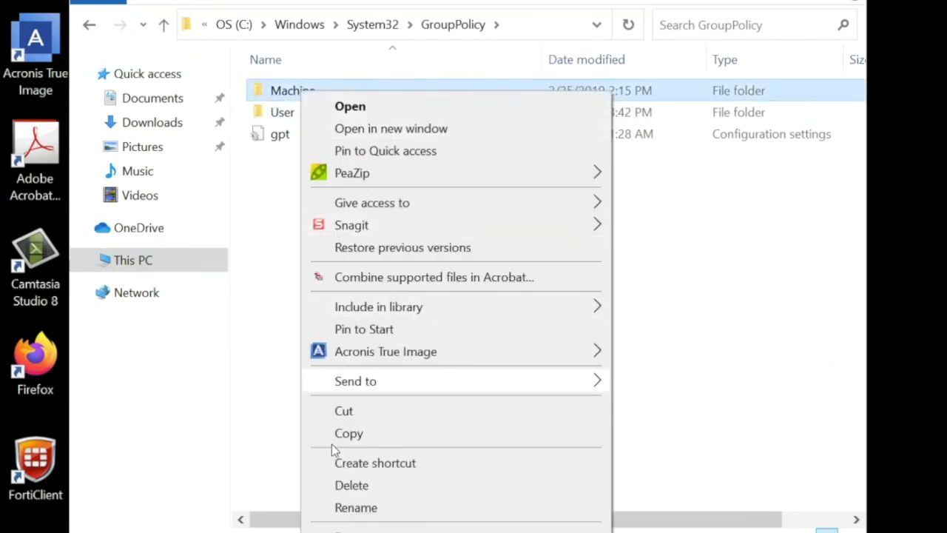
pyautogui.click(355, 507)
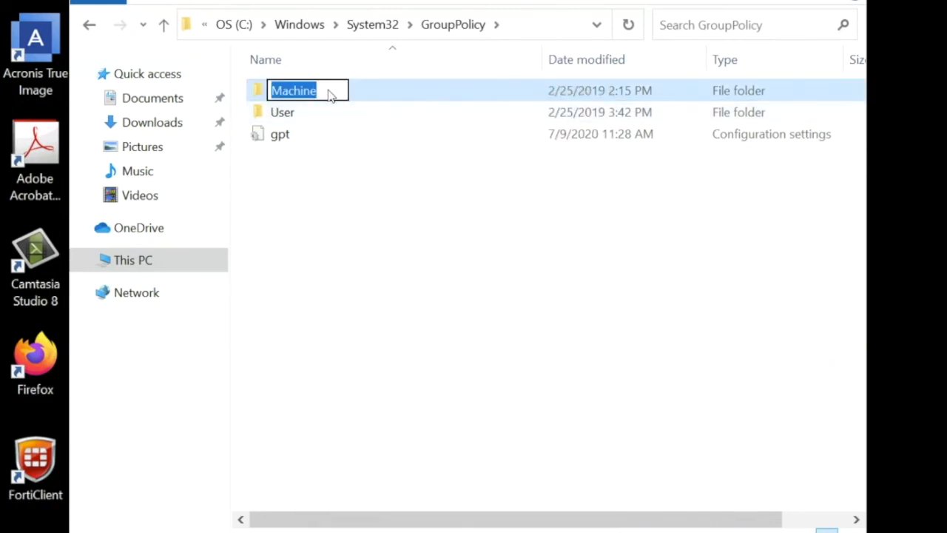
pyautogui.click(311, 90)
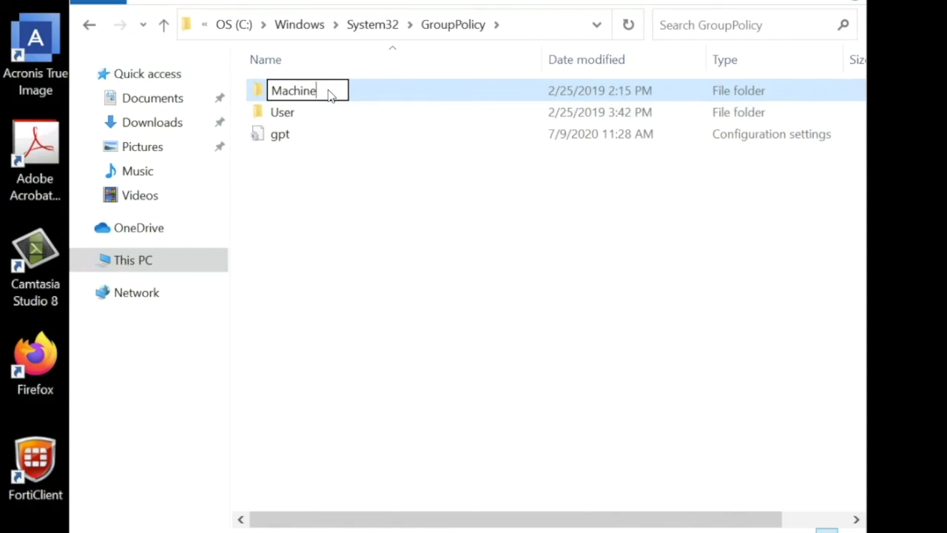
pyautogui.write('.')
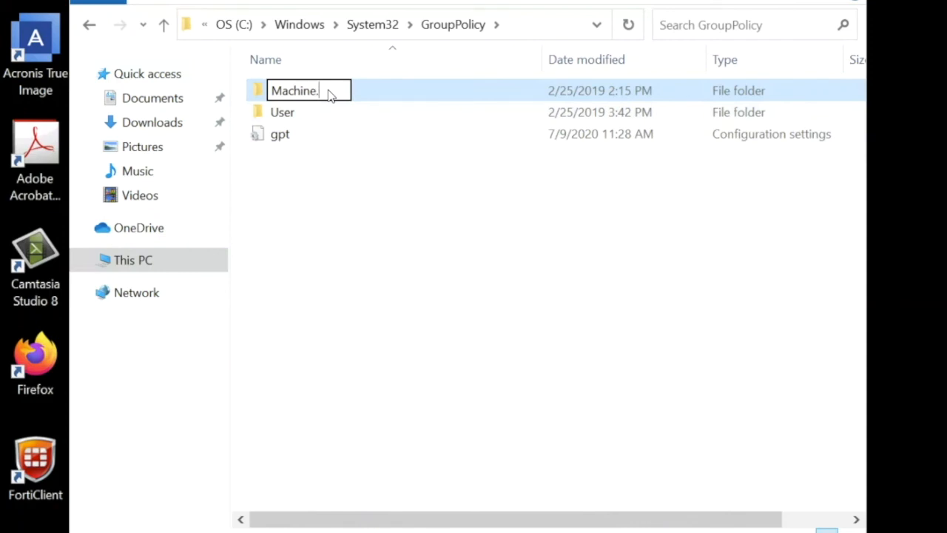
pyautogui.write('old')
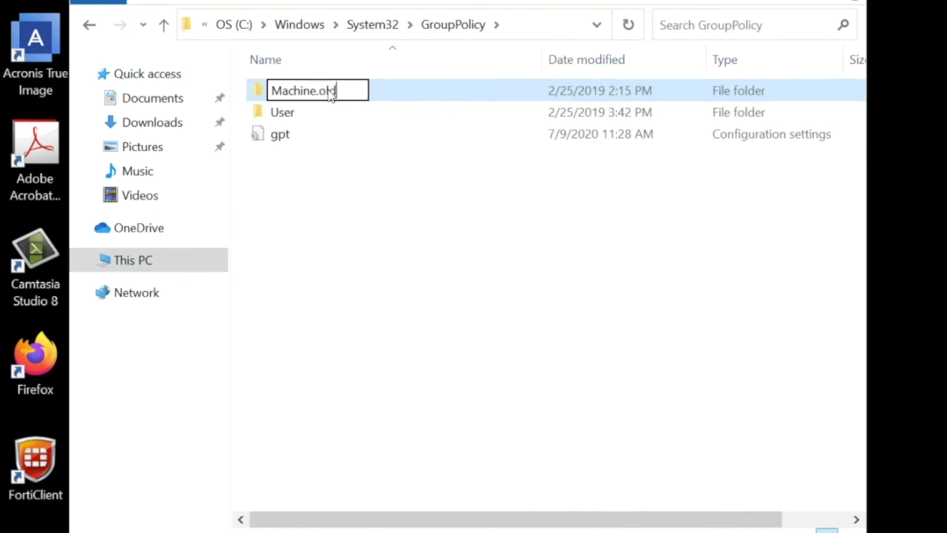
pyautogui.write('1')
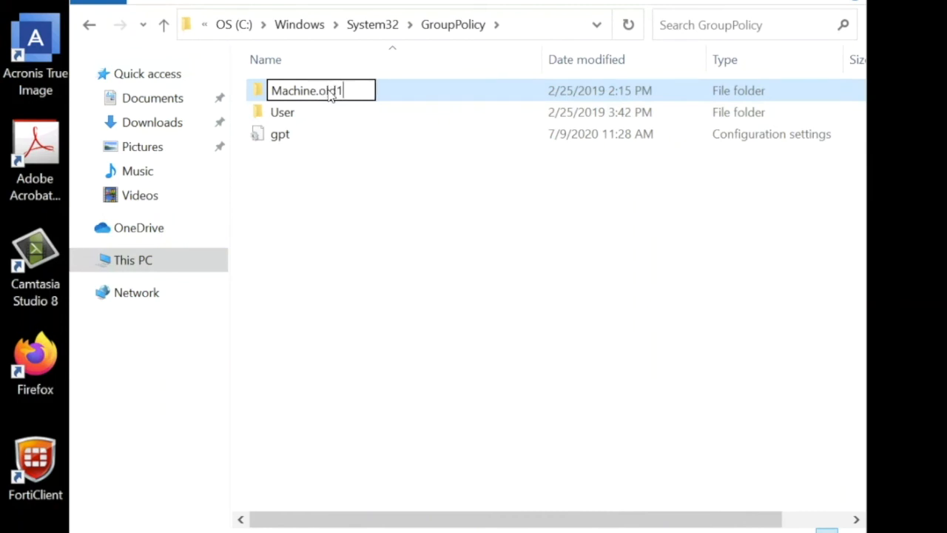